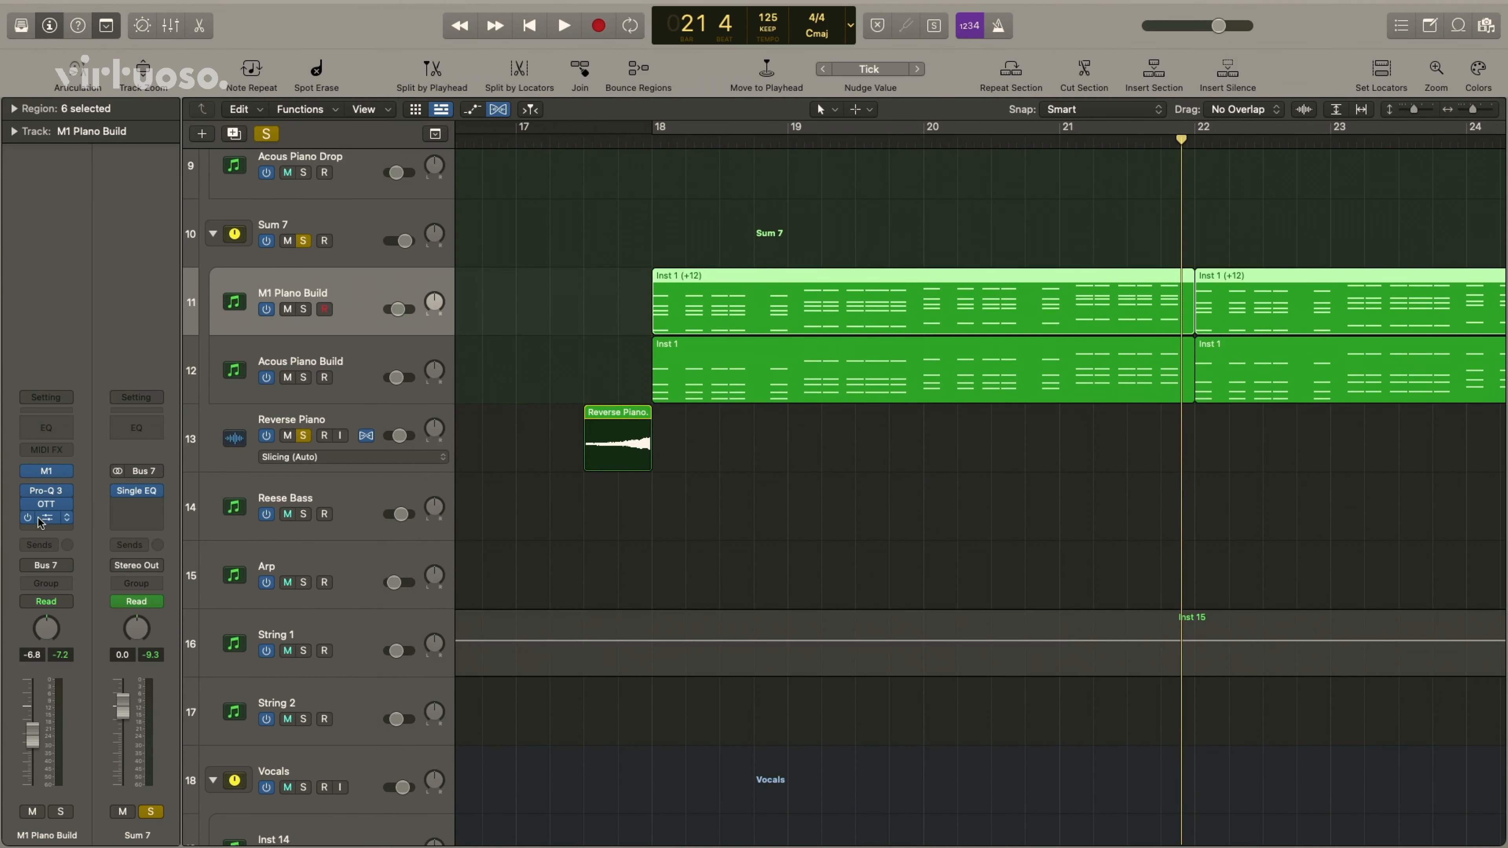
Show the M1 Piano Build inserts: the Pro-Q 3 low-cut EQ and the OTT compressor
click(45, 490)
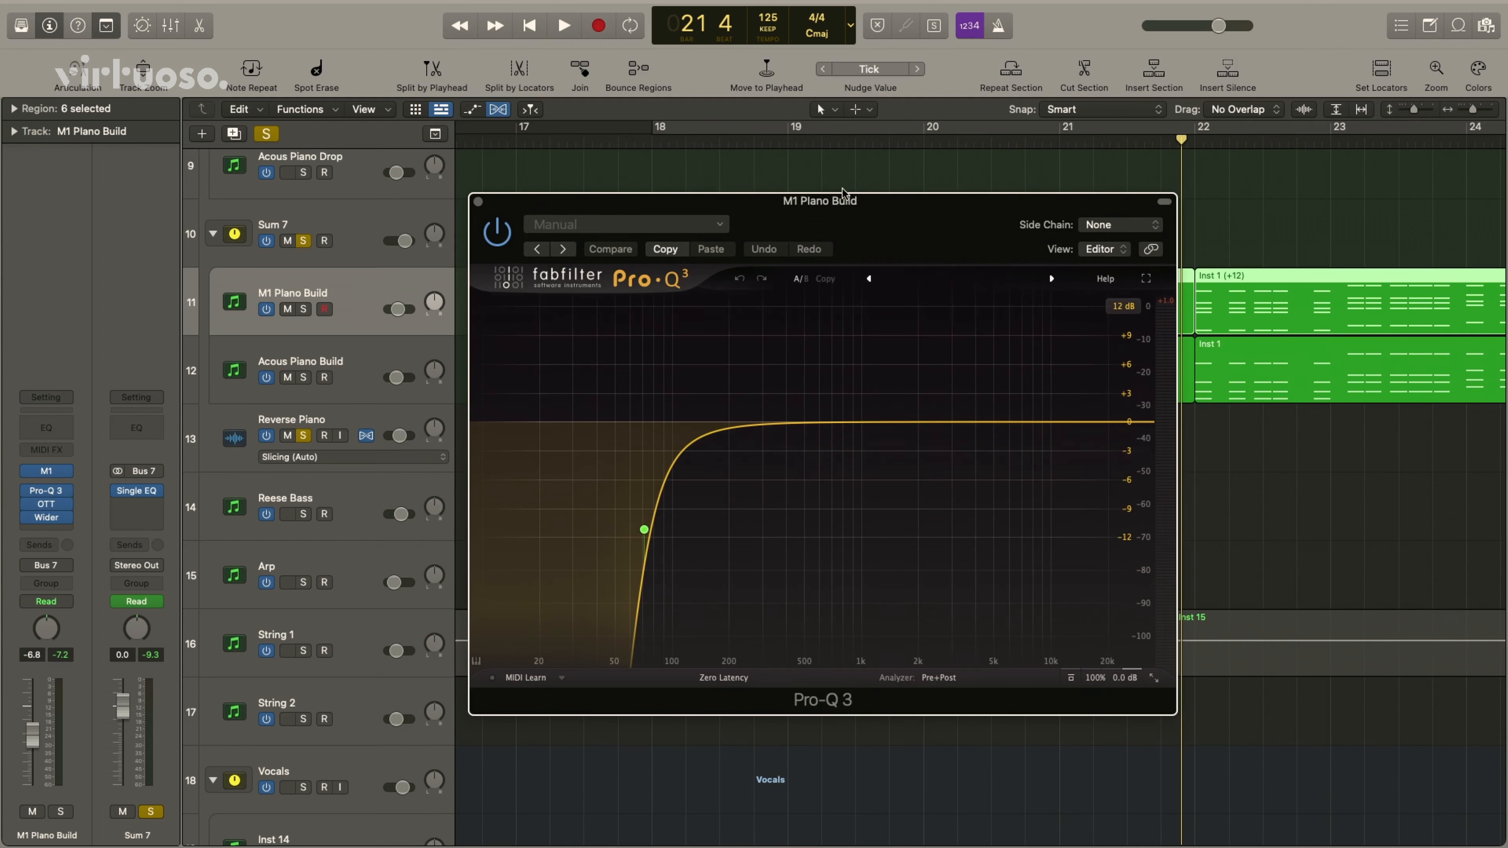
click(46, 504)
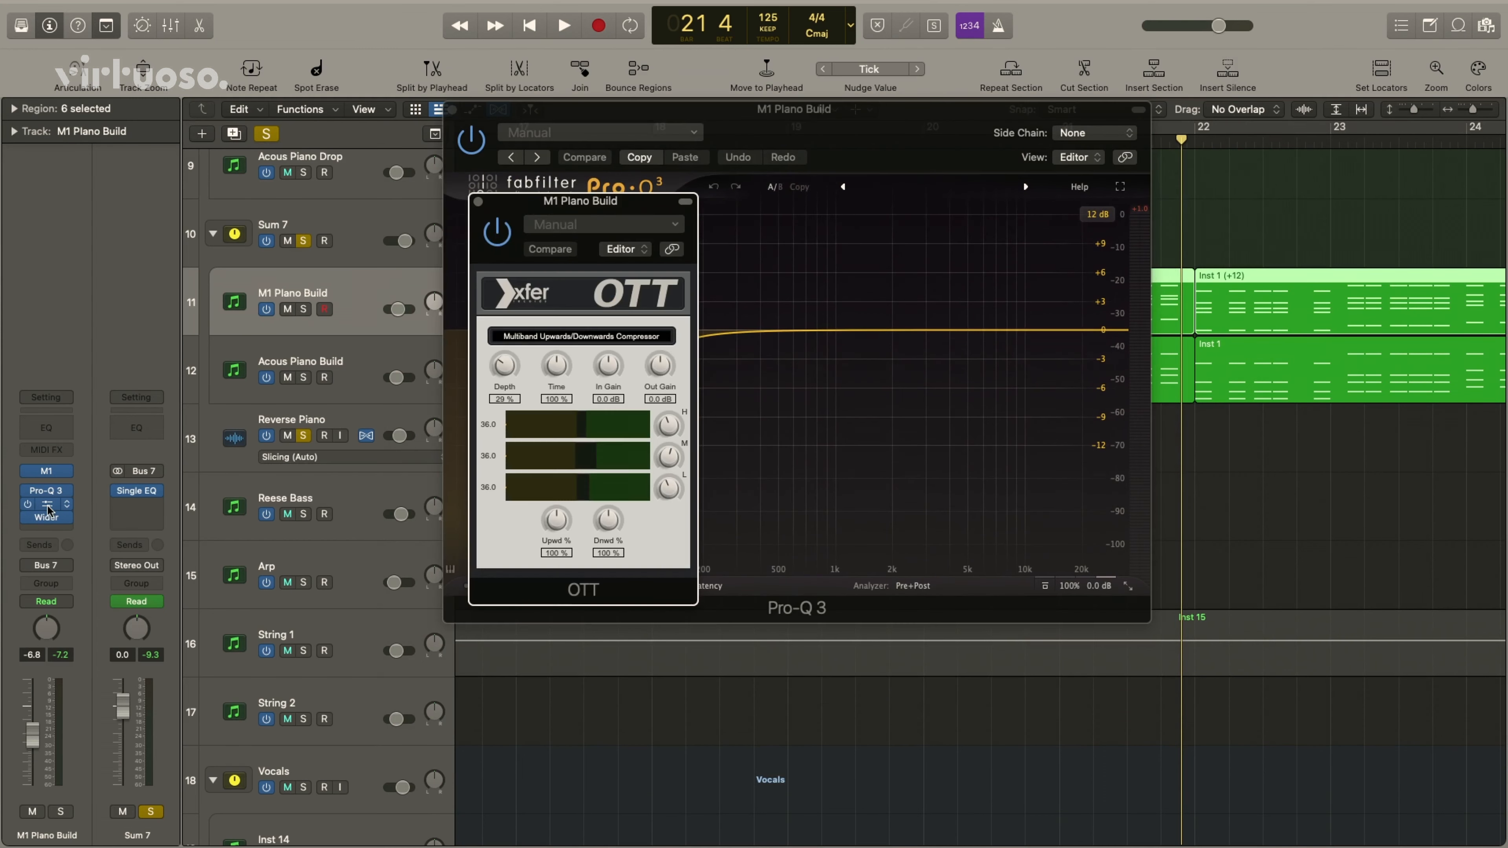